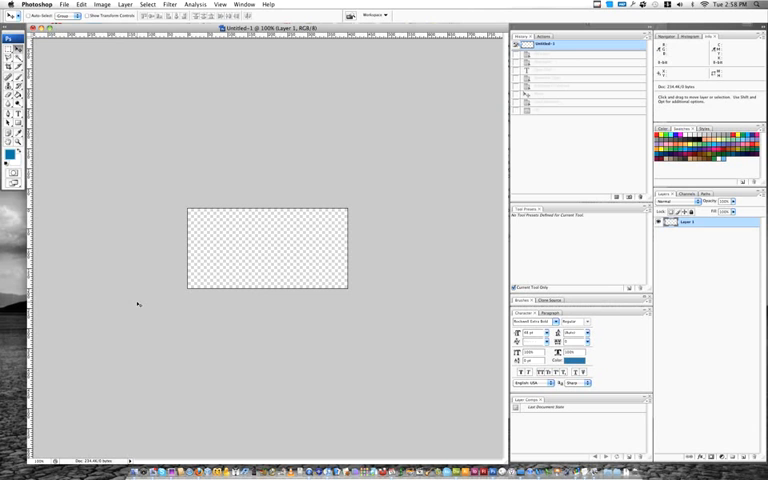
mouse_move(216, 286)
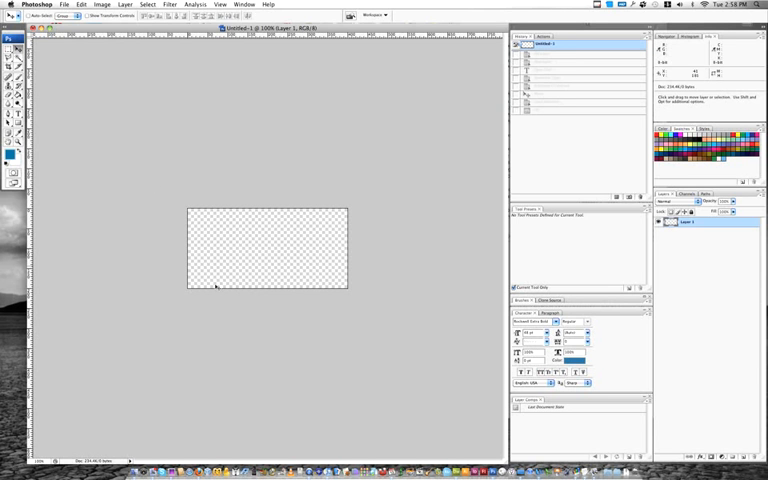
mouse_move(250, 290)
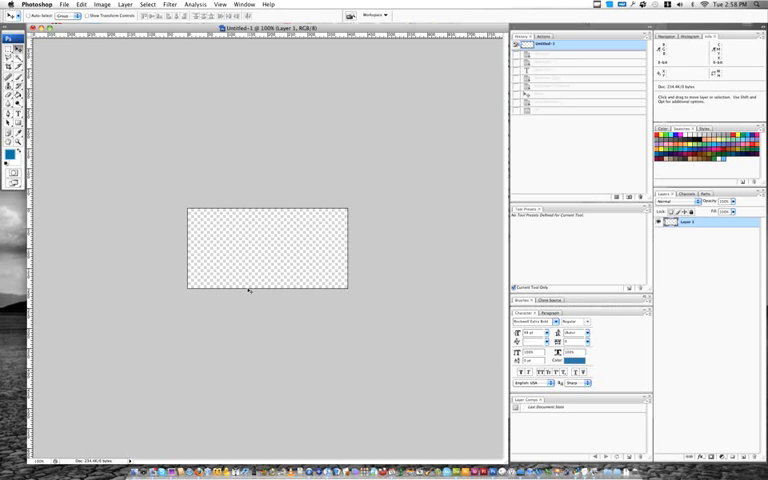
mouse_move(110, 212)
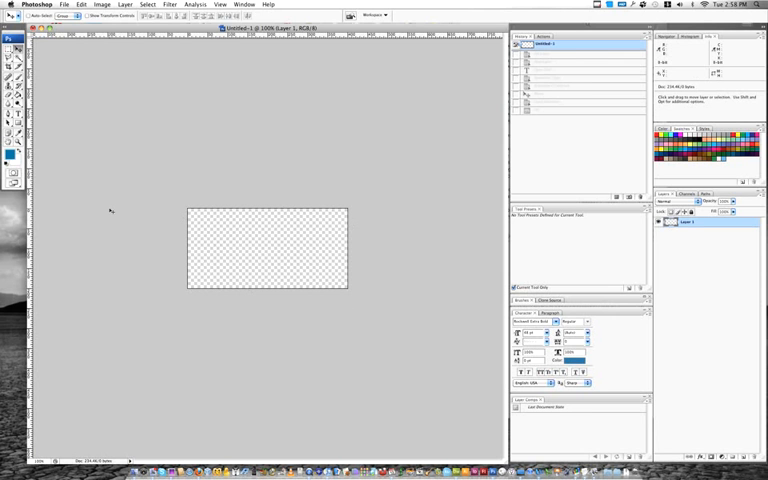
mouse_move(110, 210)
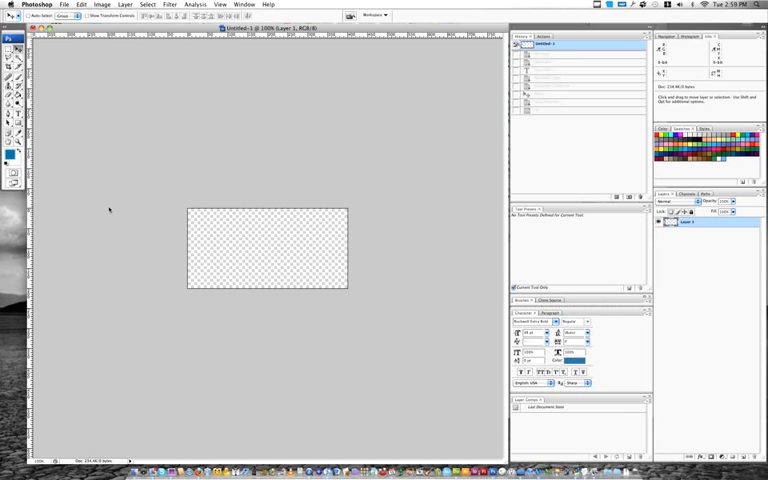
Choose a blue foreground colour in the Color Picker.
click(10, 150)
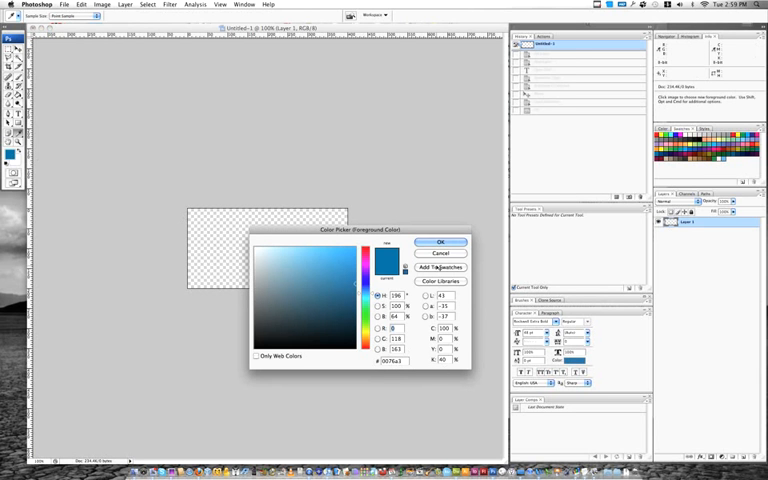
click(439, 242)
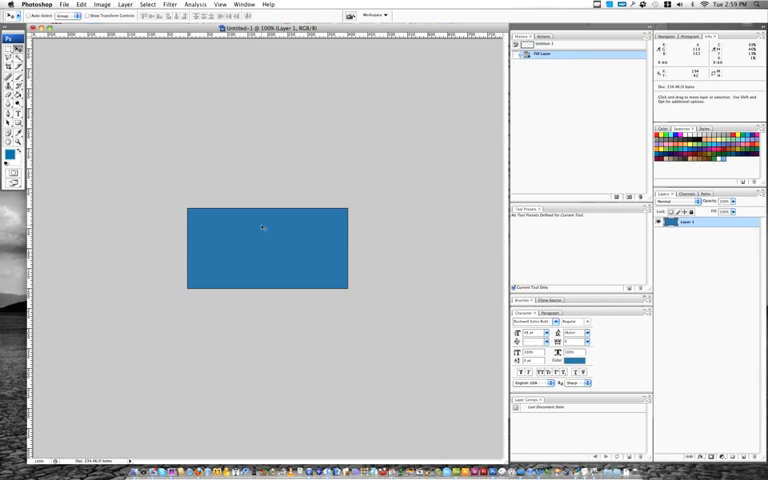
mouse_move(175, 243)
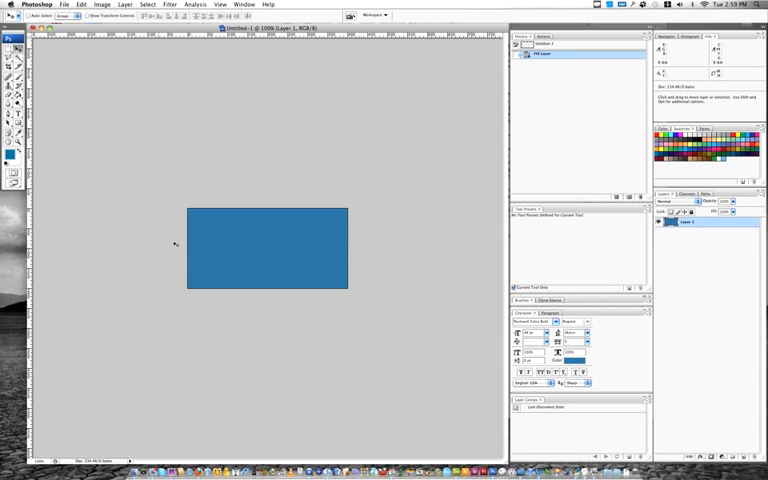
mouse_move(178, 233)
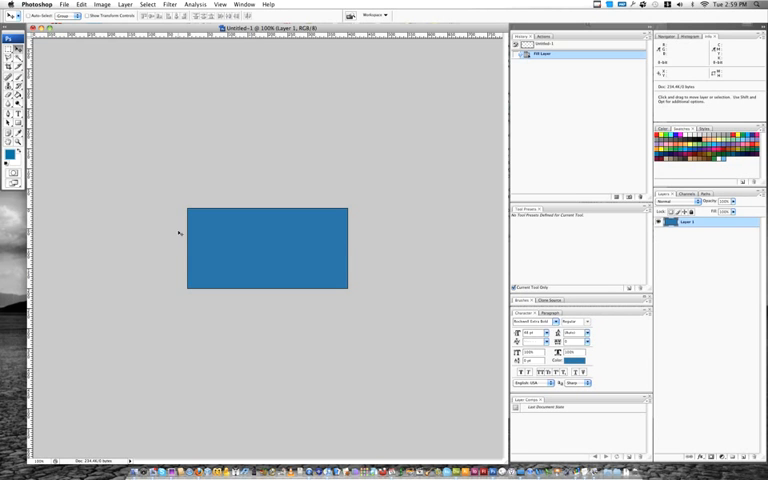
mouse_move(537, 273)
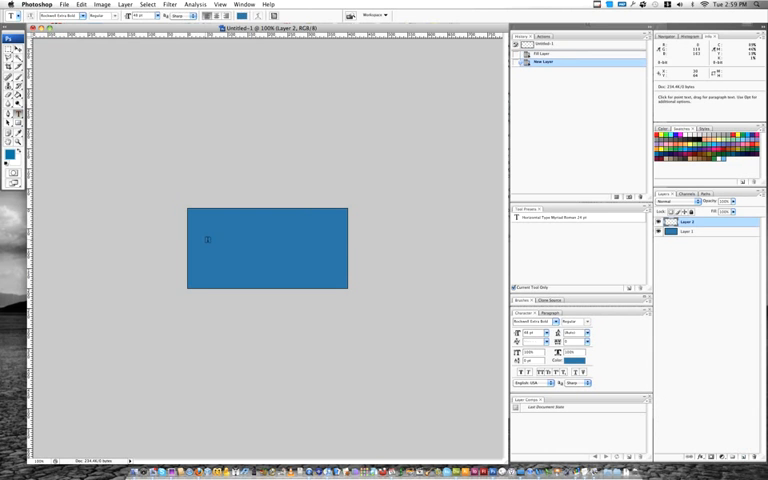
Place a type line for c.bavota on the canvas and open the Layer menu.
click(208, 240)
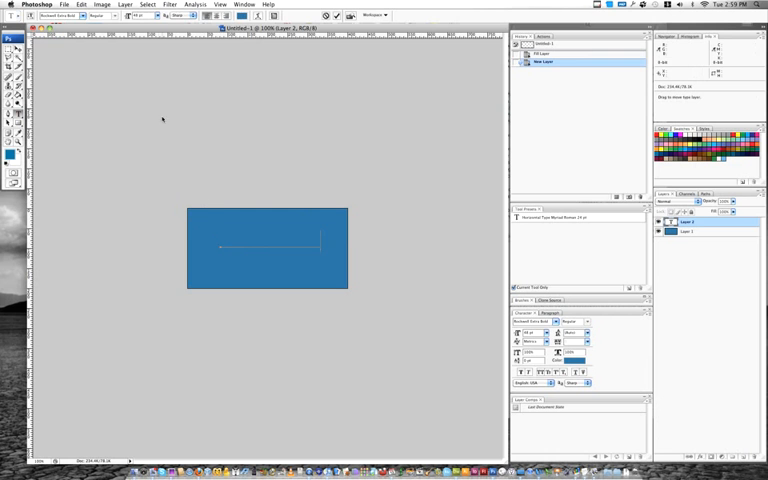
click(124, 5)
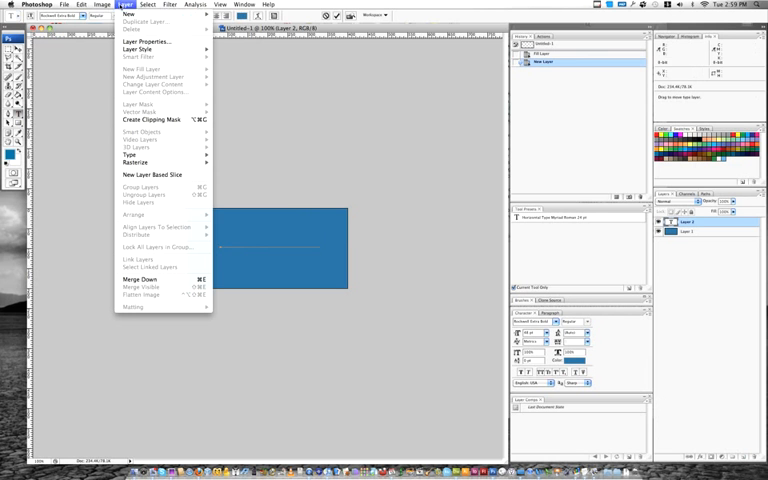
mouse_move(135, 161)
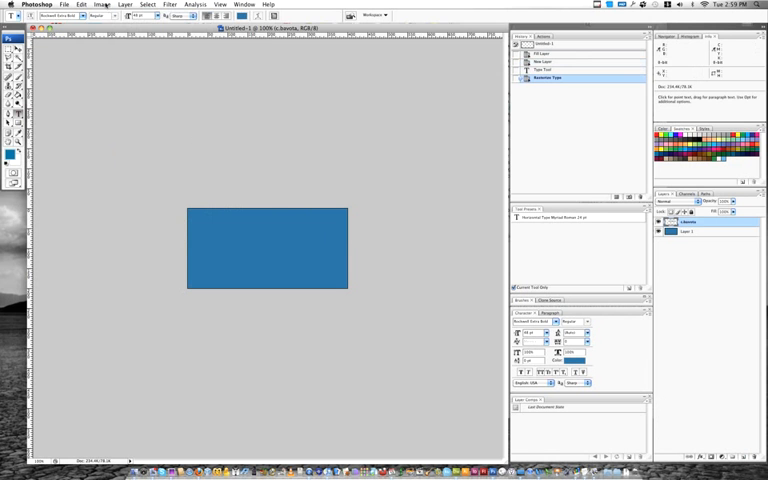
Darken the text with Brightness/Contrast -30/-30 and load its outline as a selection.
click(102, 5)
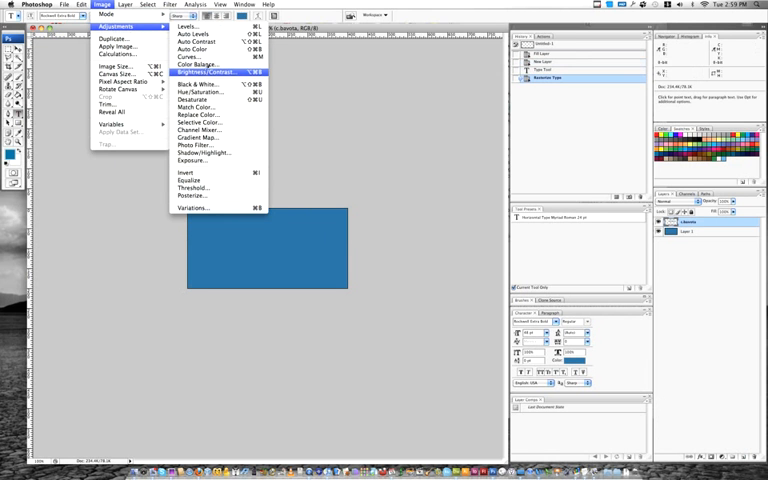
click(205, 72)
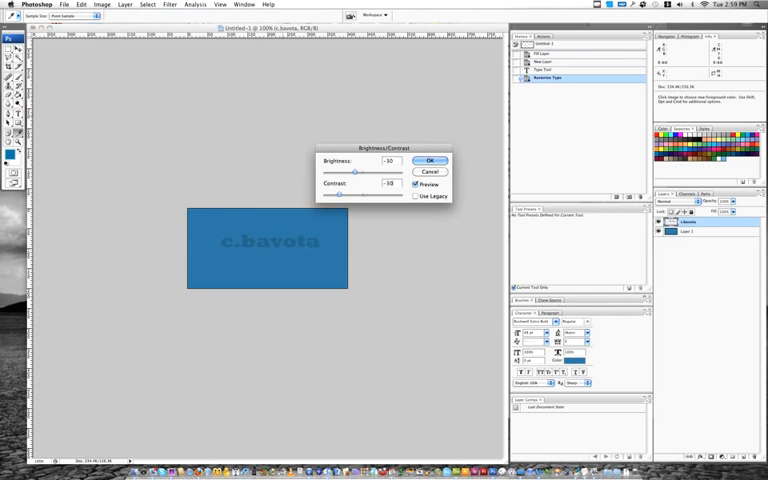
click(430, 161)
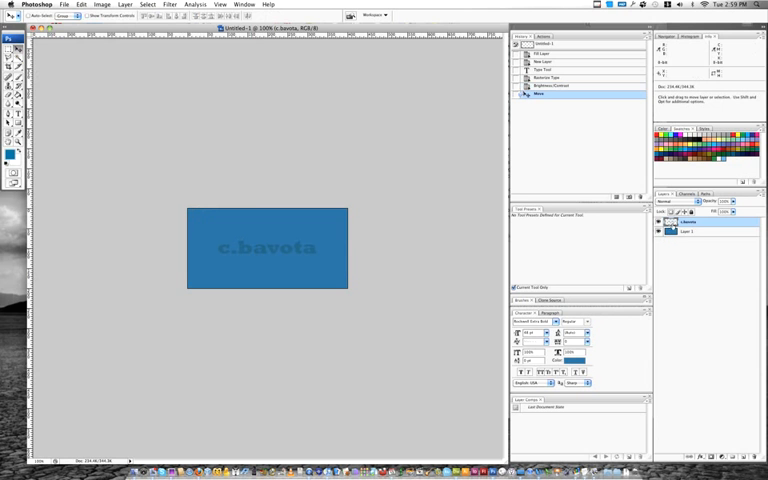
double_click(687, 231)
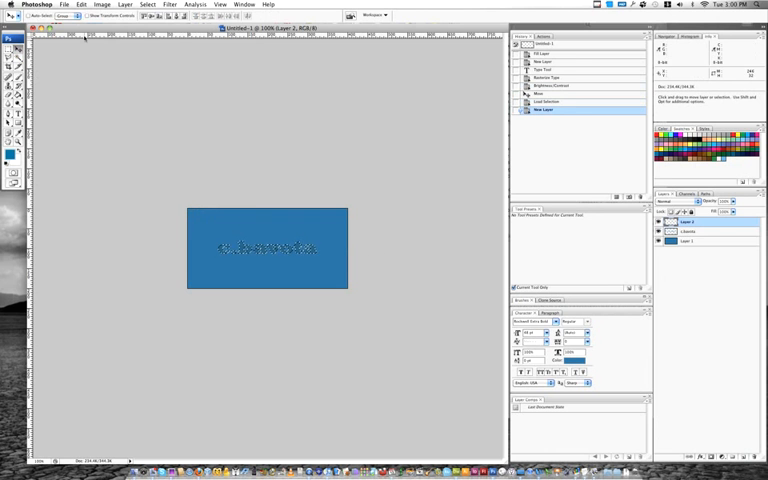
Fill the text-shaped selection on the new layer with White.
click(81, 4)
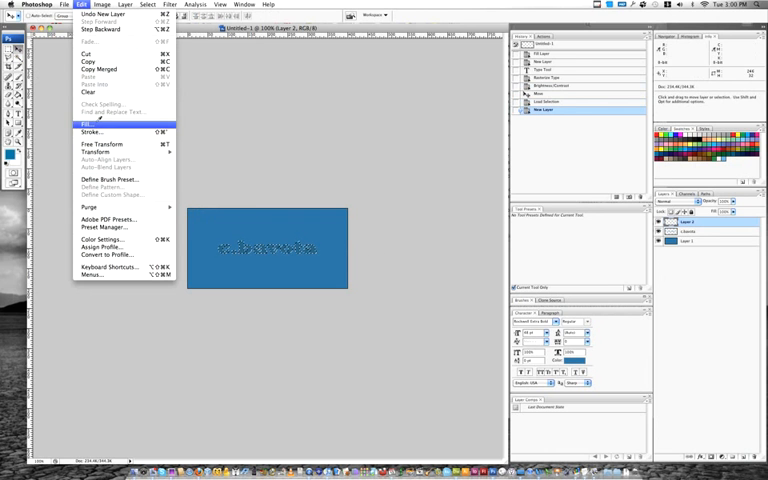
click(83, 123)
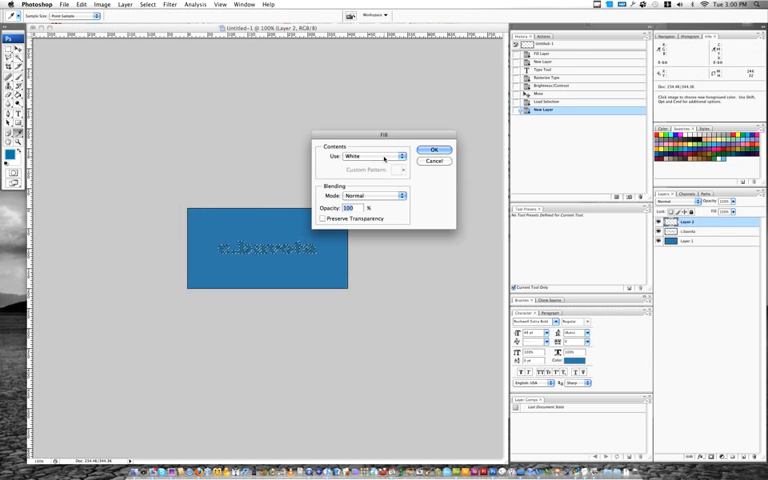
click(398, 156)
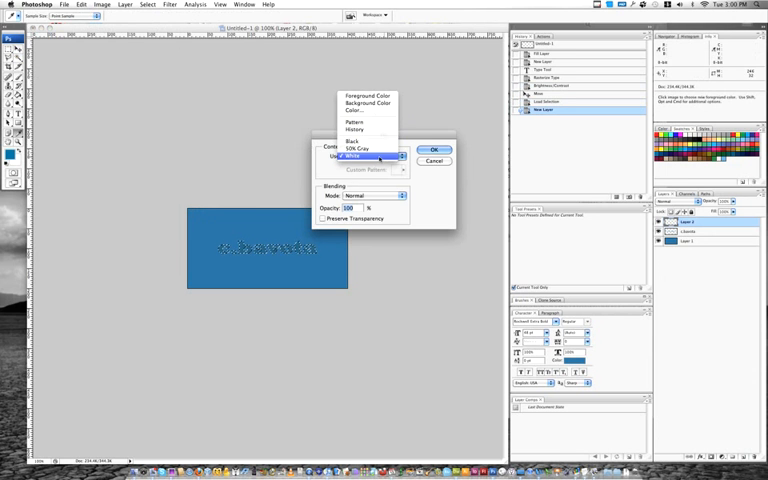
click(433, 150)
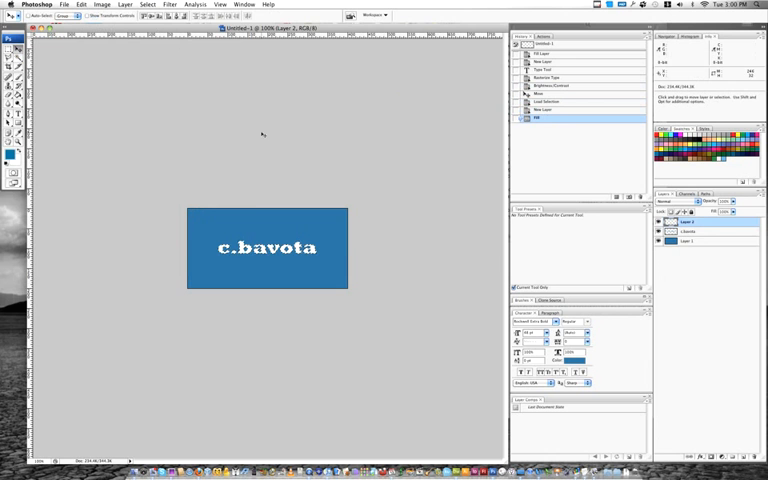
click(170, 4)
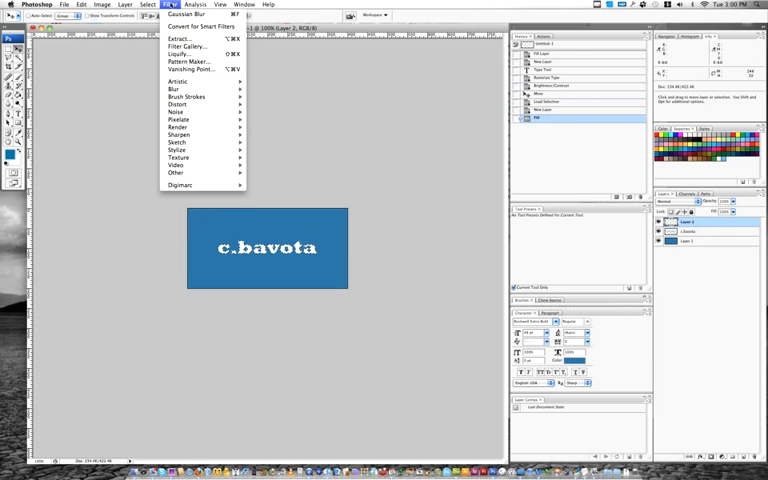
mouse_move(178, 89)
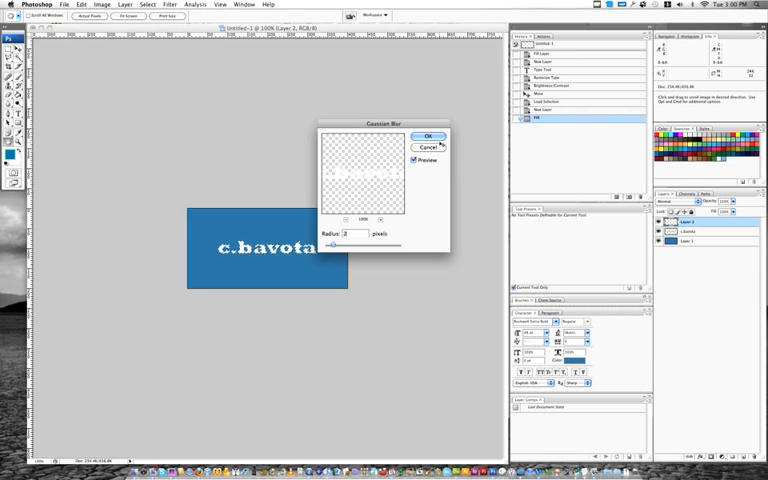
Apply a 2-pixel Gaussian Blur to the white text layer.
click(428, 136)
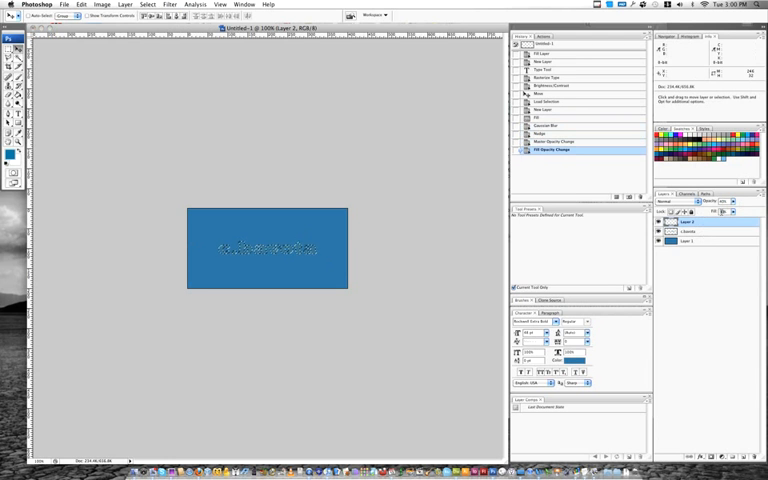
Set the highlight layer to Overlay blend mode, then select the c.bavota layer.
click(672, 202)
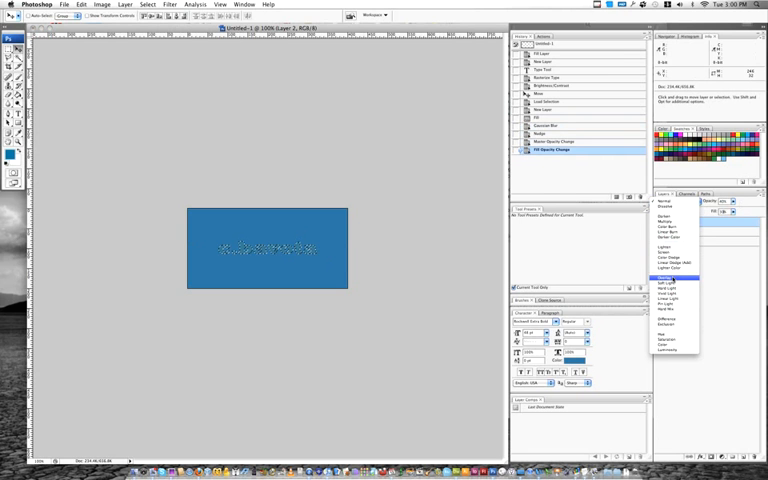
click(670, 287)
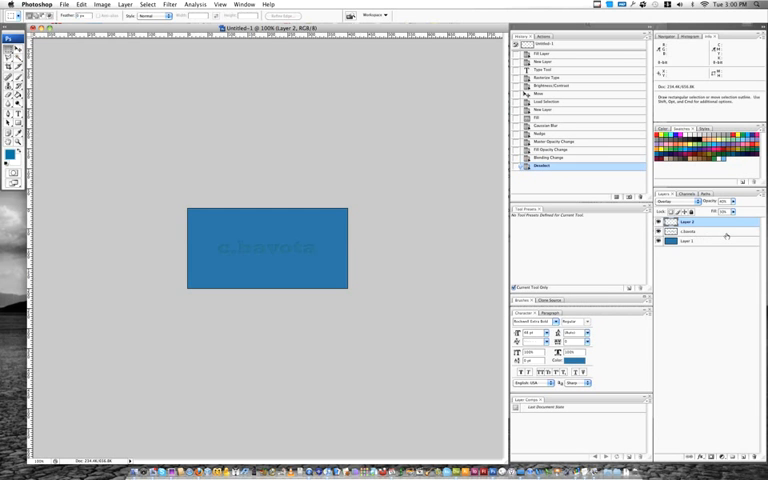
click(690, 231)
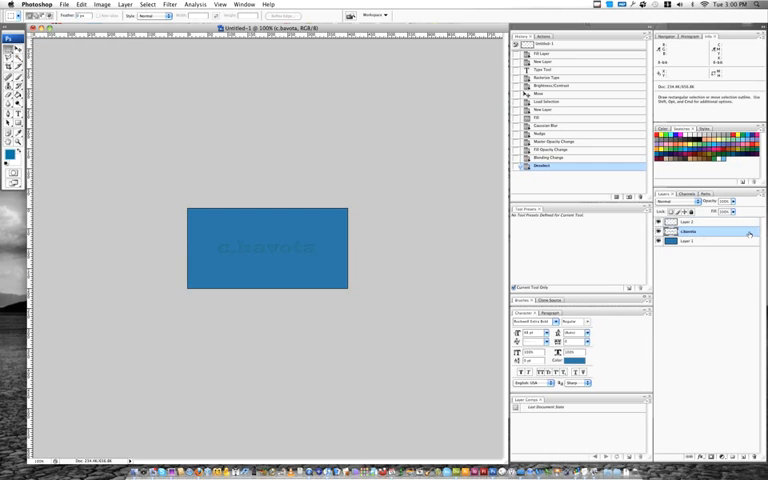
Add an Inner Shadow layer style to the c.bavota layer.
double_click(690, 230)
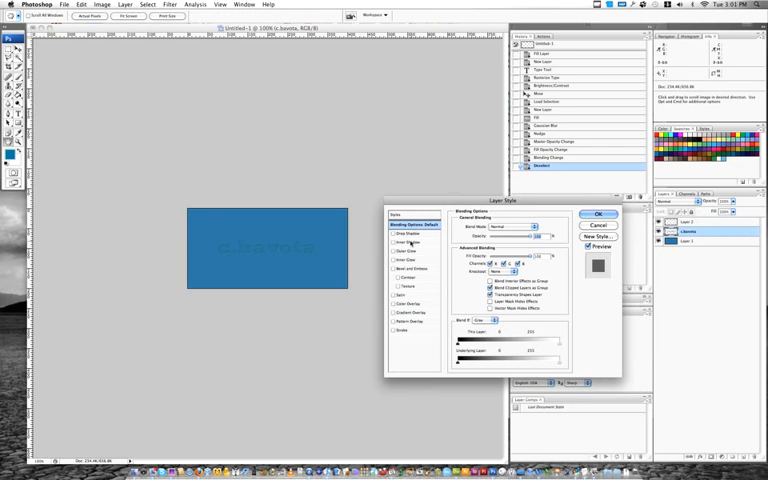
click(406, 242)
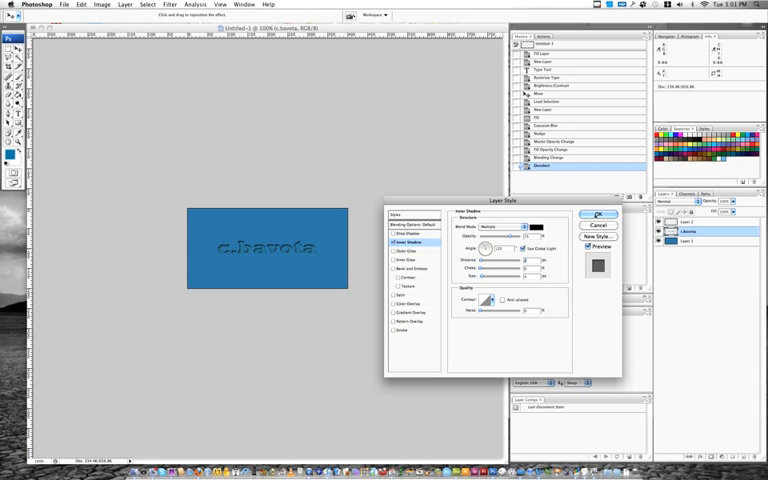
click(597, 214)
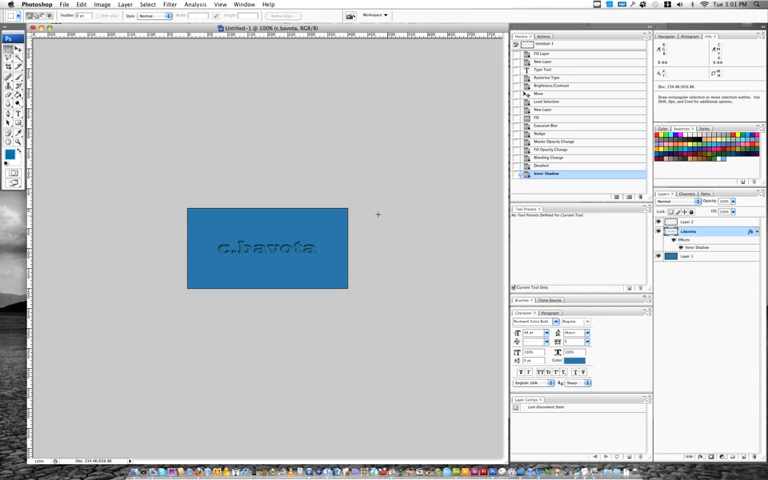